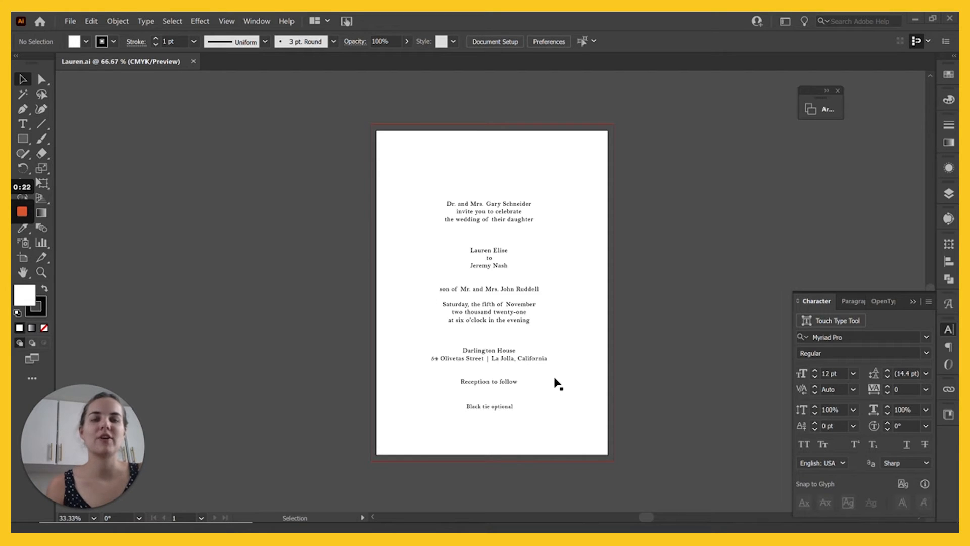
mouse_move(536, 359)
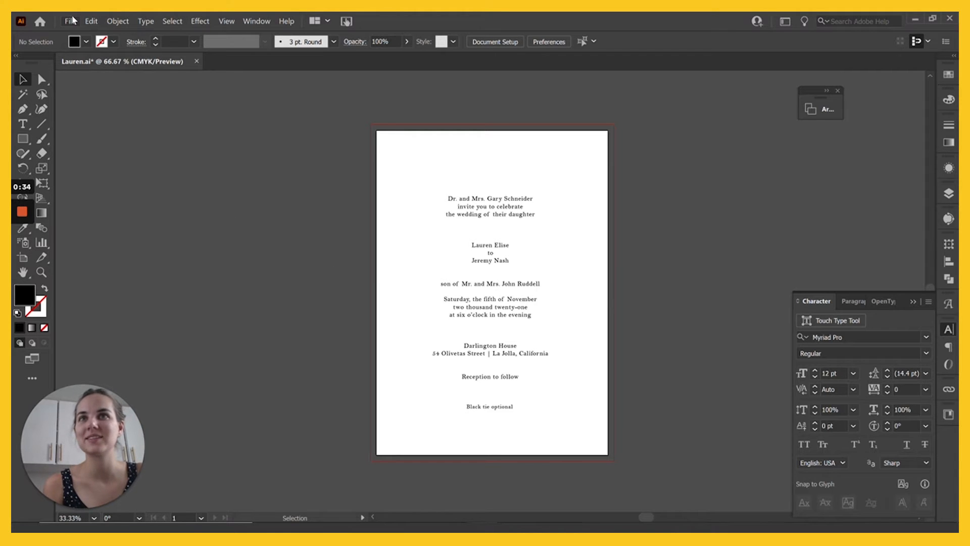
mouse_move(206, 490)
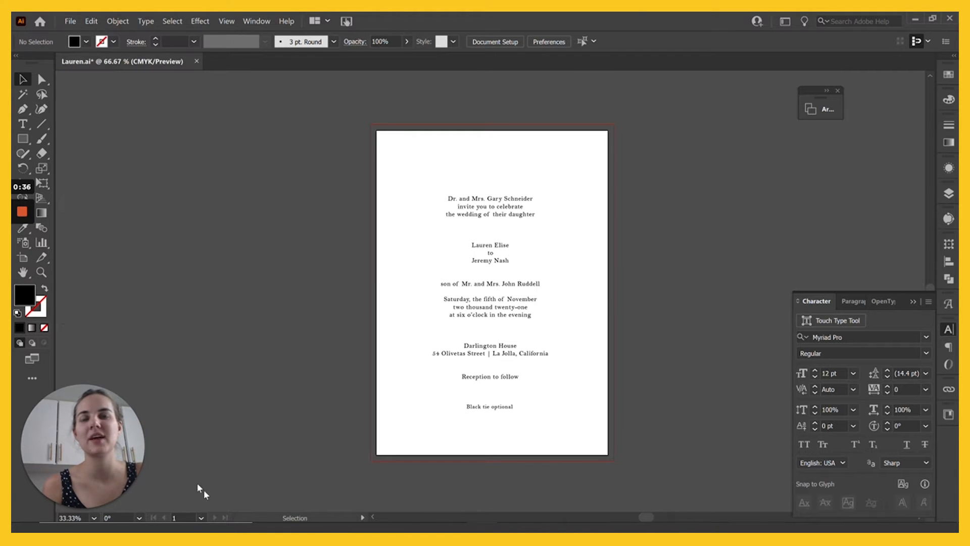
Place the 5 x 7 Border 3 watercolor border image into the invitation document.
left_click(69, 20)
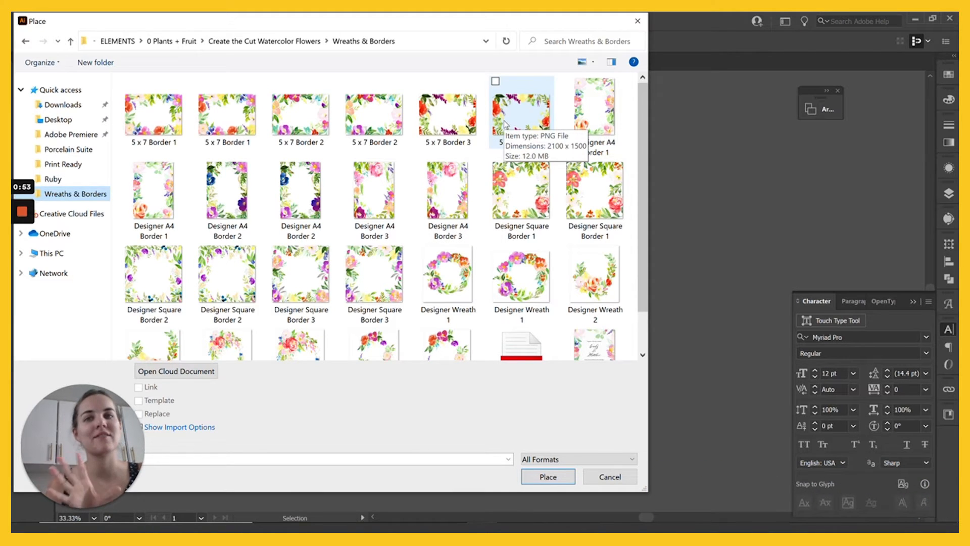
mouse_move(529, 205)
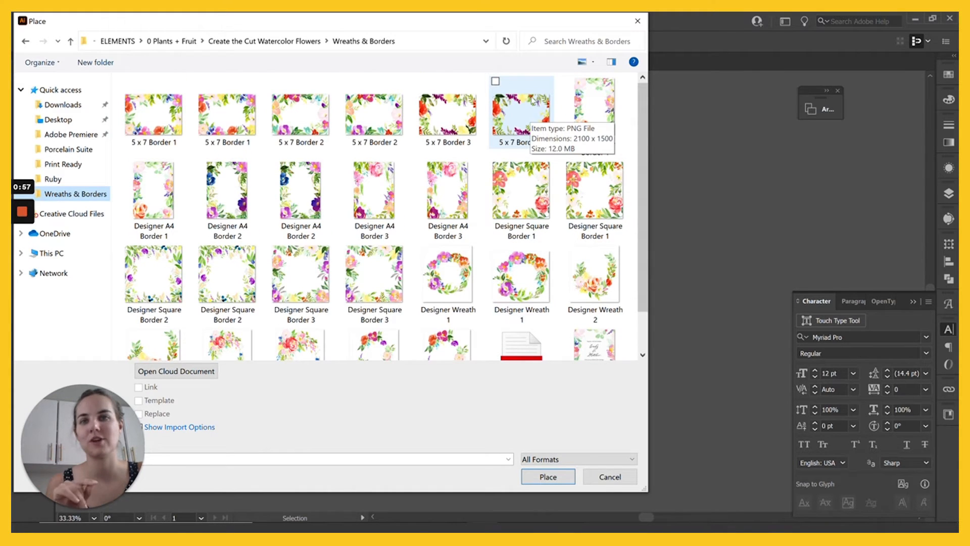
left_click(522, 111)
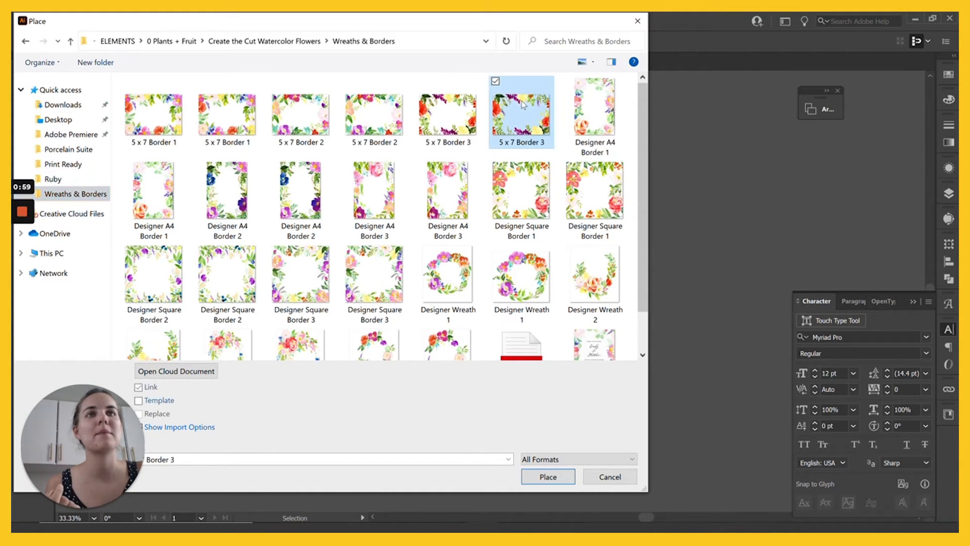
left_click(547, 476)
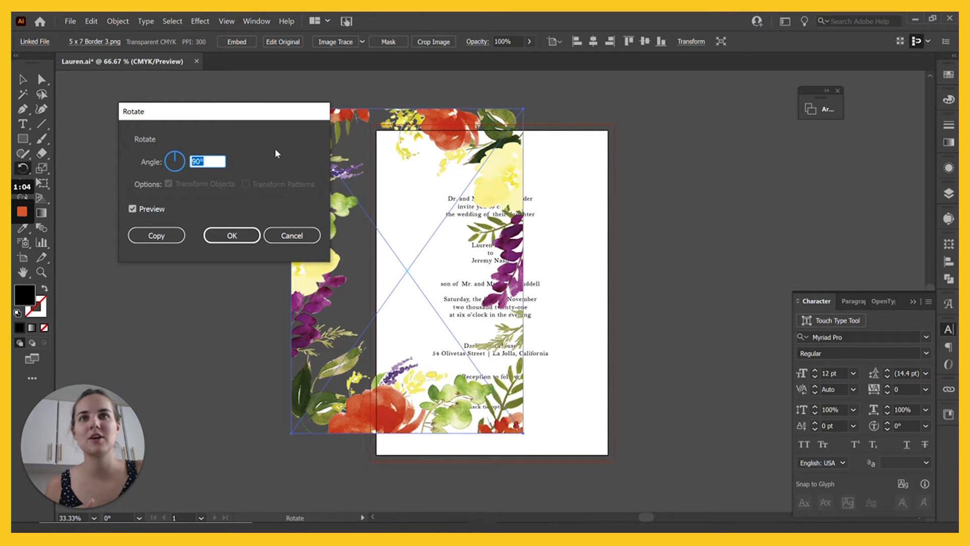
Apply the 90° rotation so the floral border stands upright on the portrait page.
left_click(231, 235)
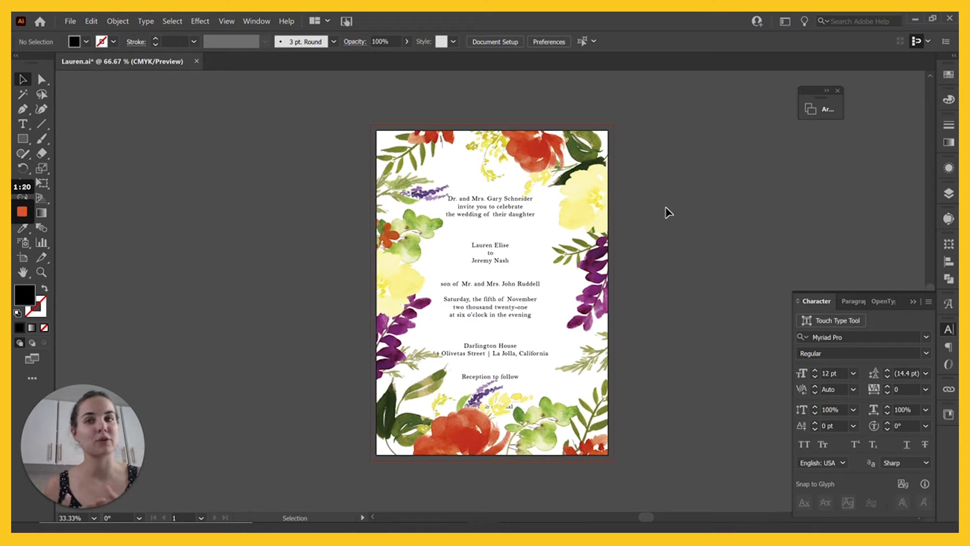
mouse_move(574, 173)
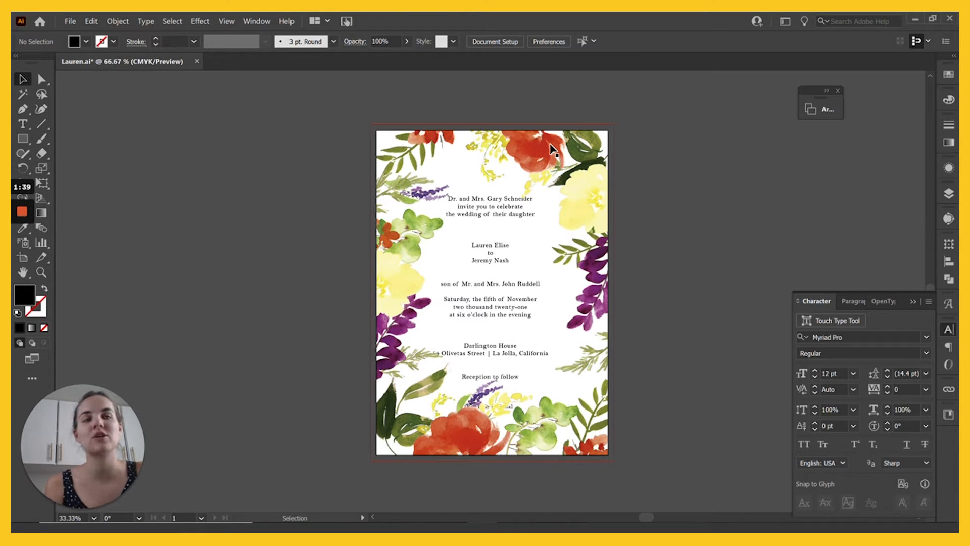
mouse_move(377, 481)
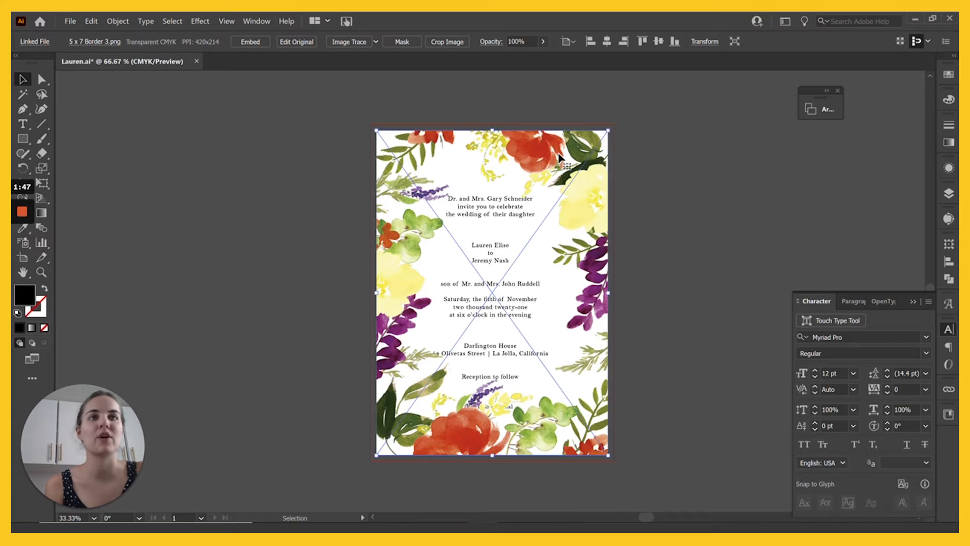
mouse_move(546, 271)
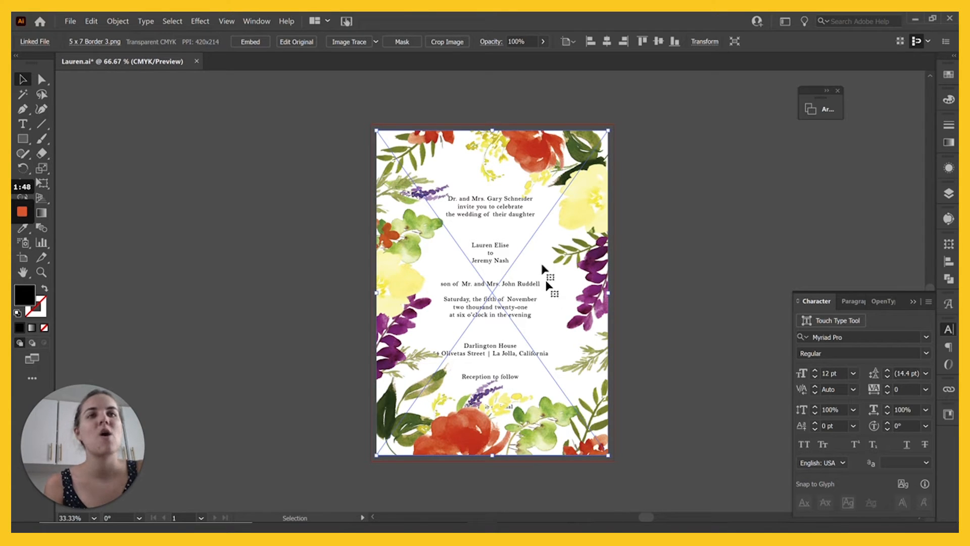
mouse_move(514, 342)
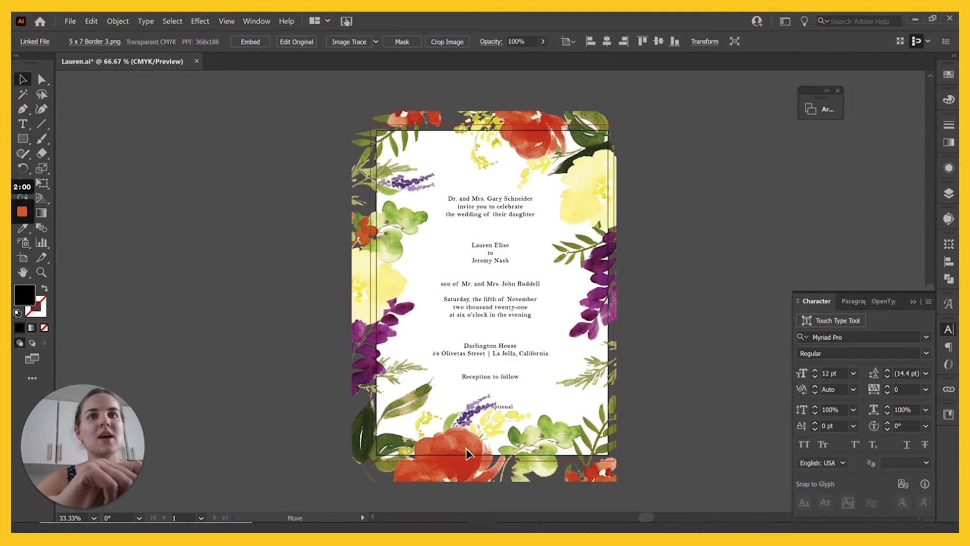
Rearrange the border's stacking order and switch to Trim View to hide overflow past the page.
left_click(467, 452)
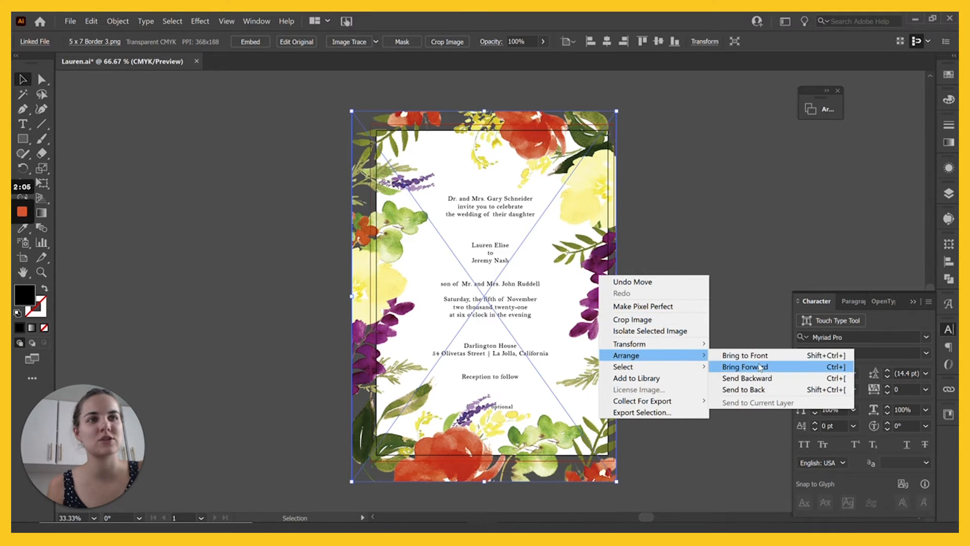
left_click(746, 366)
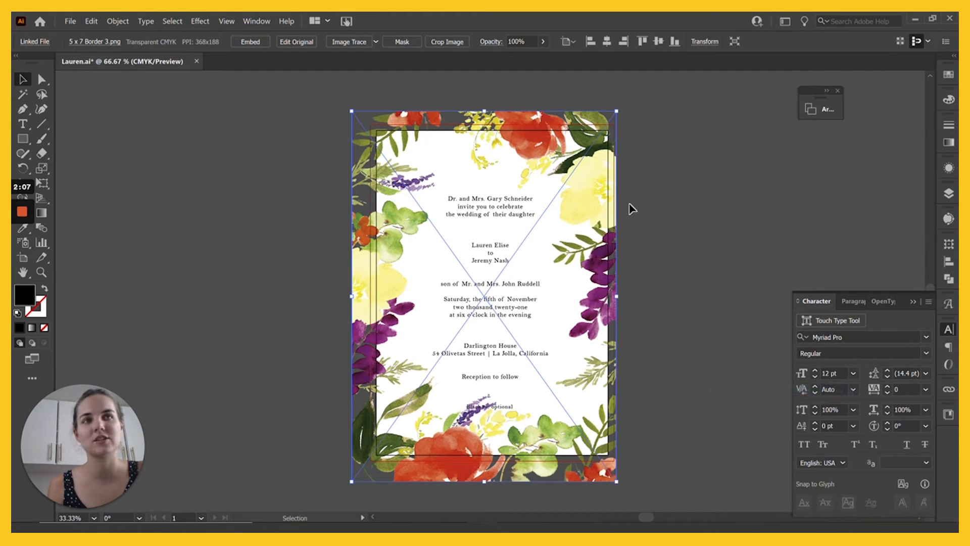
left_click(225, 20)
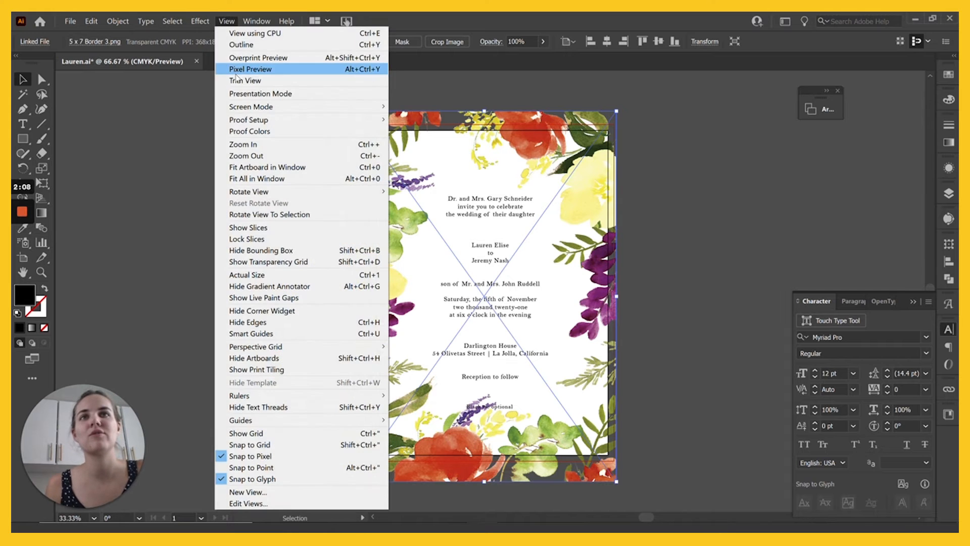
left_click(246, 81)
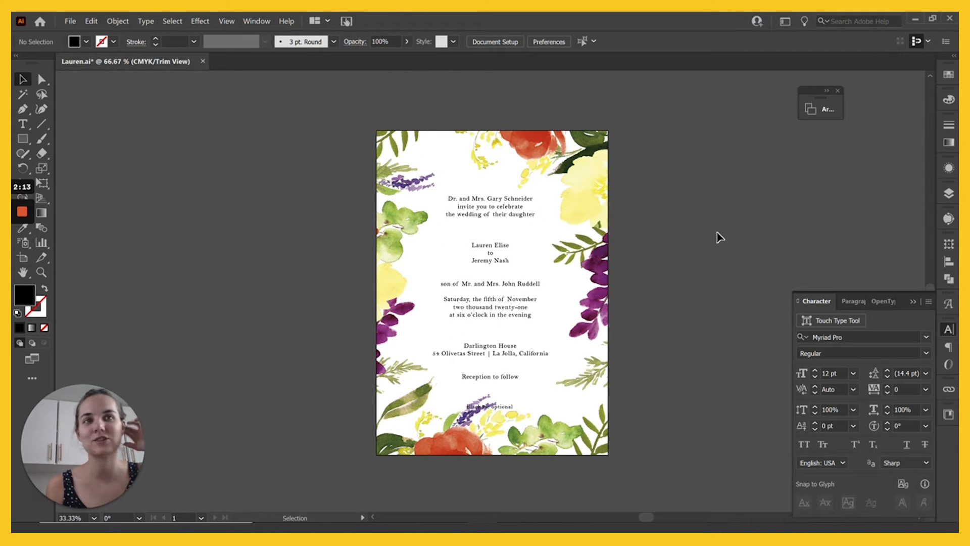
mouse_move(635, 223)
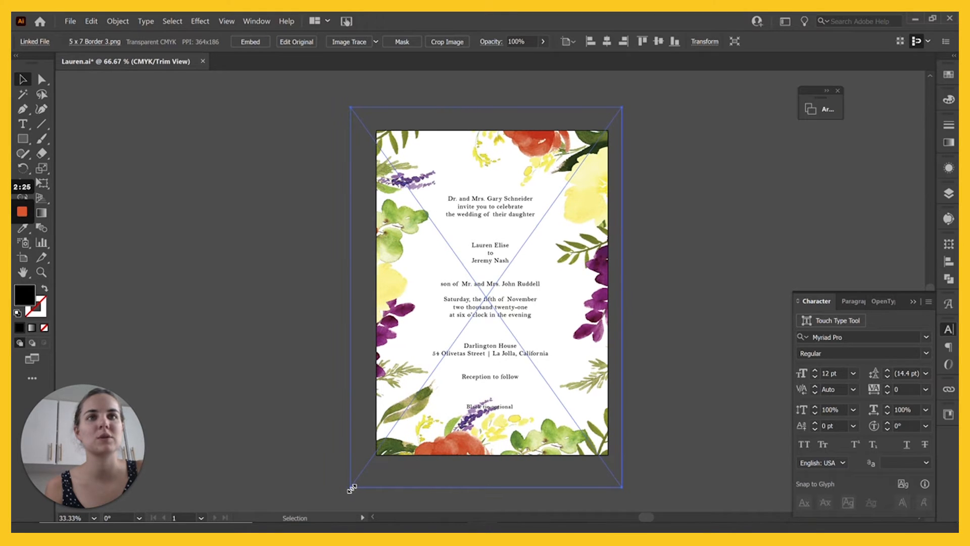
left_click(702, 276)
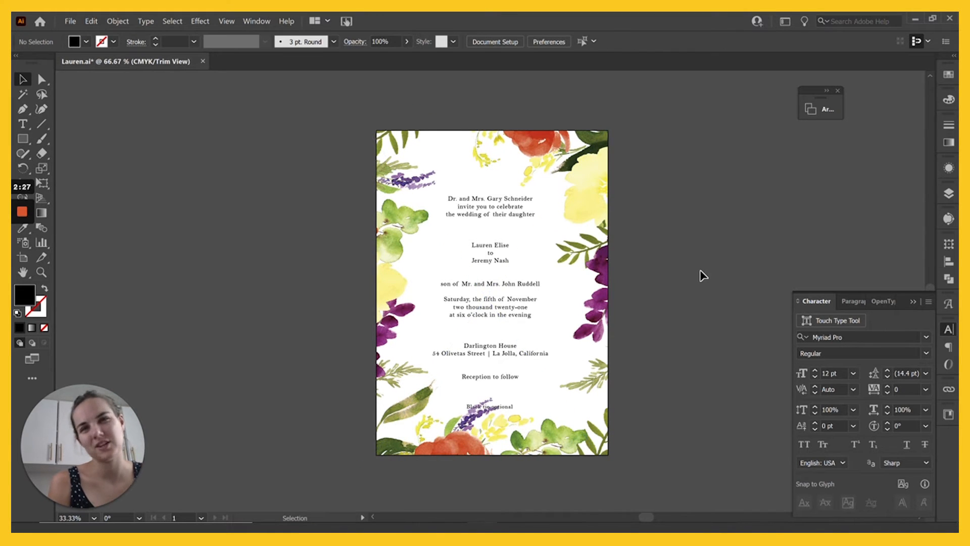
Move the Black tie optional note to the lower right, italicize it, then select the main text.
left_click(489, 406)
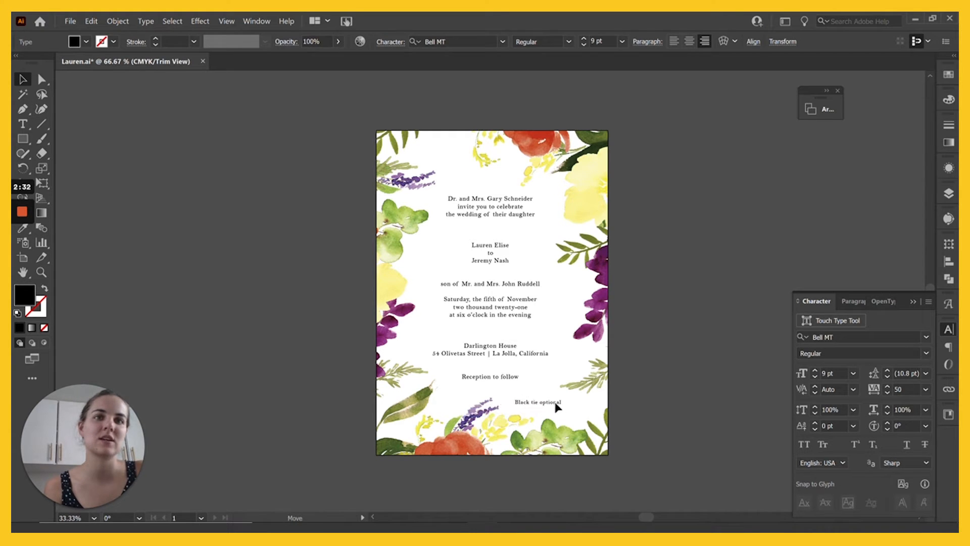
left_click_drag(555, 402, 569, 407)
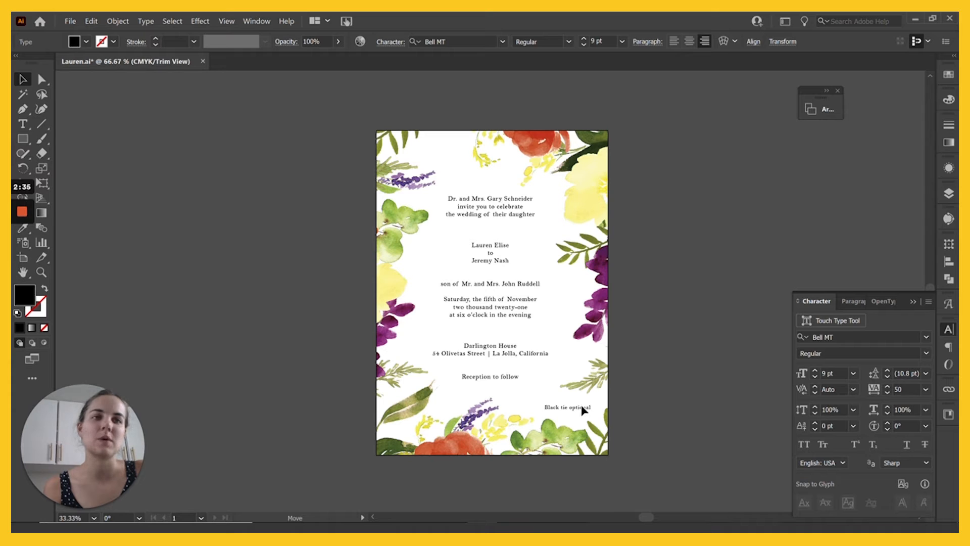
left_click(568, 407)
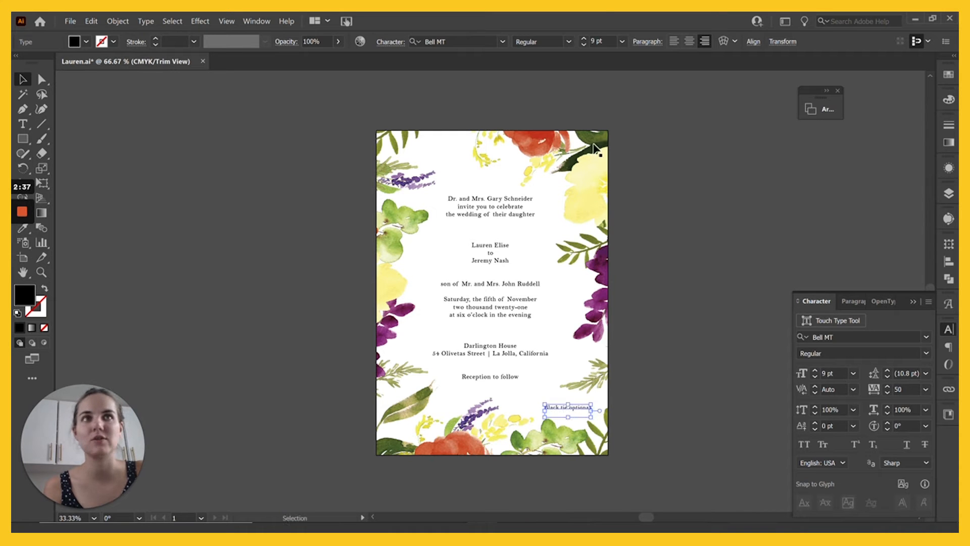
left_click(541, 42)
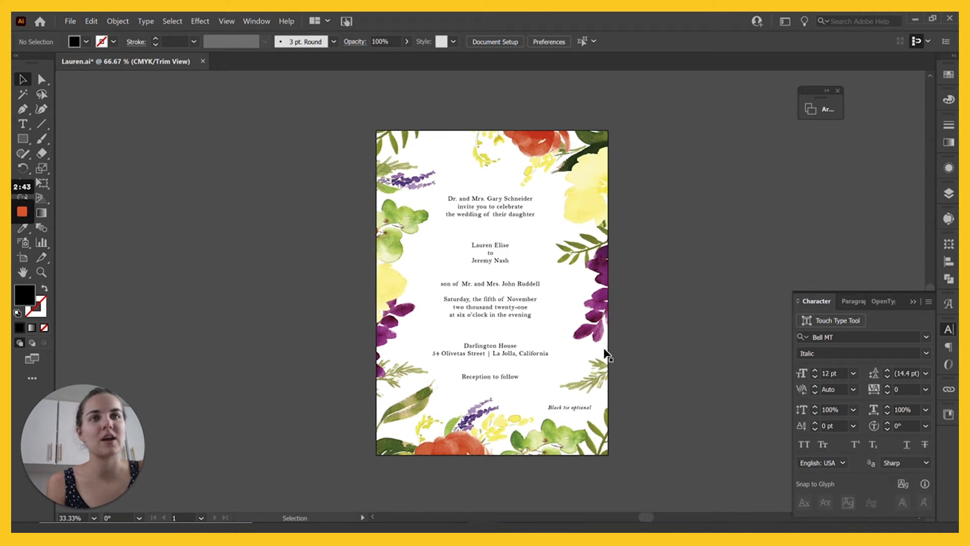
left_click(489, 213)
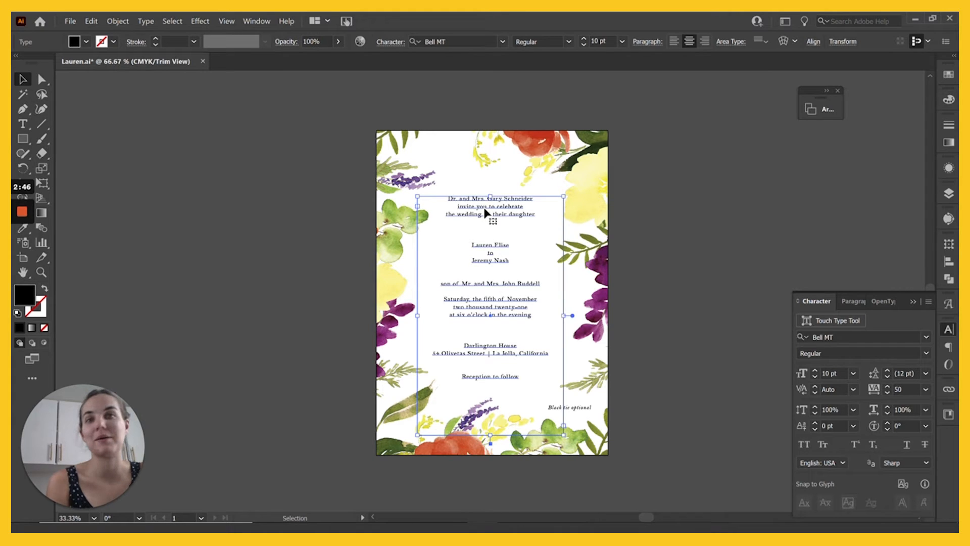
mouse_move(492, 247)
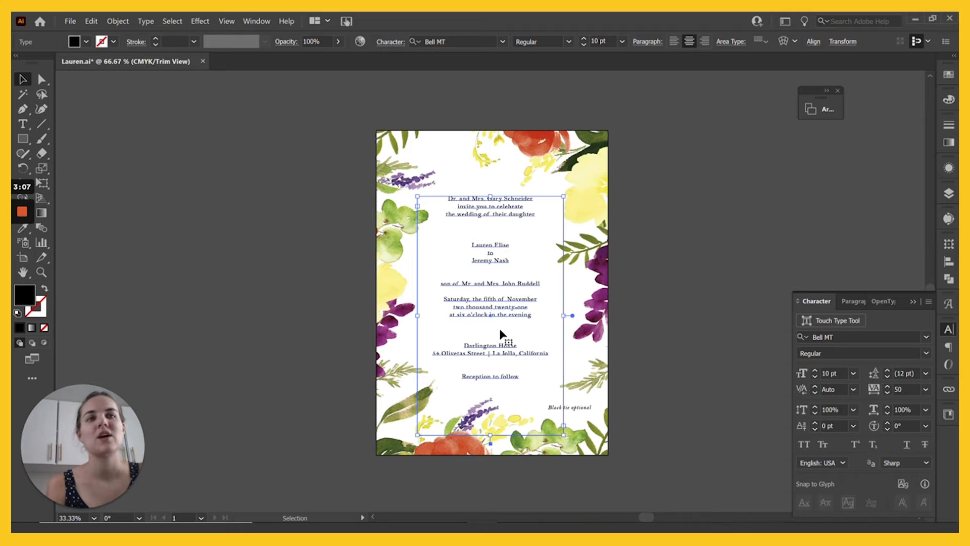
mouse_move(502, 265)
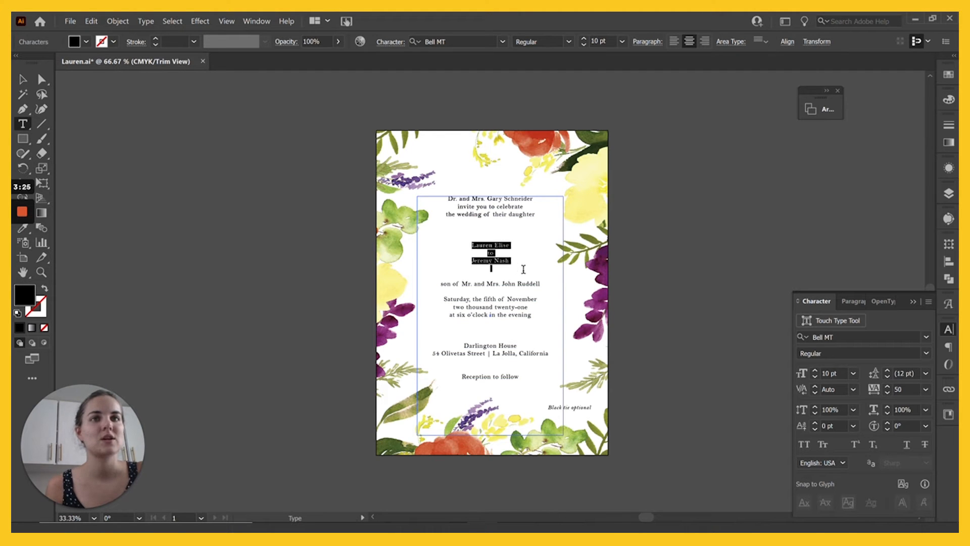
Set the couple's names in Madina Clean script, reduce their size and adjust leading.
type("m")
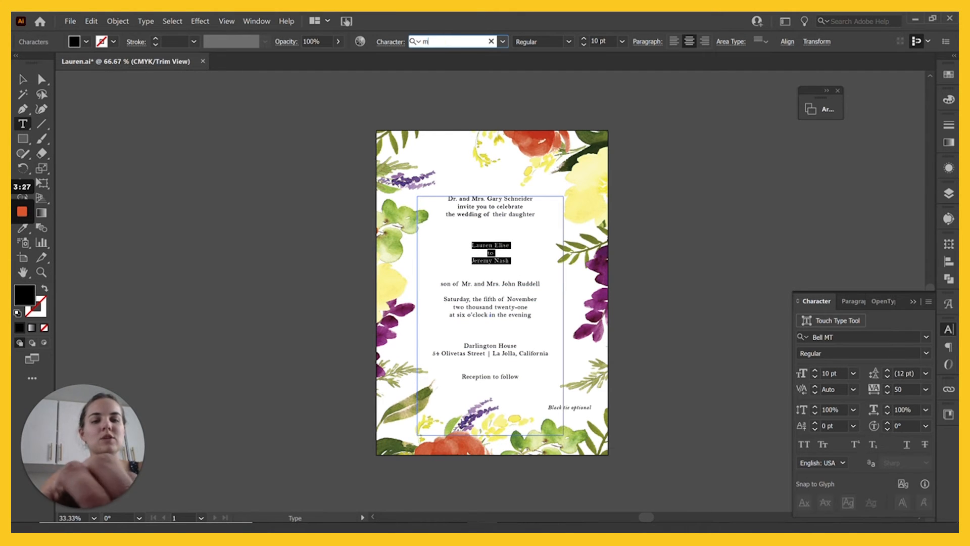
type("adin")
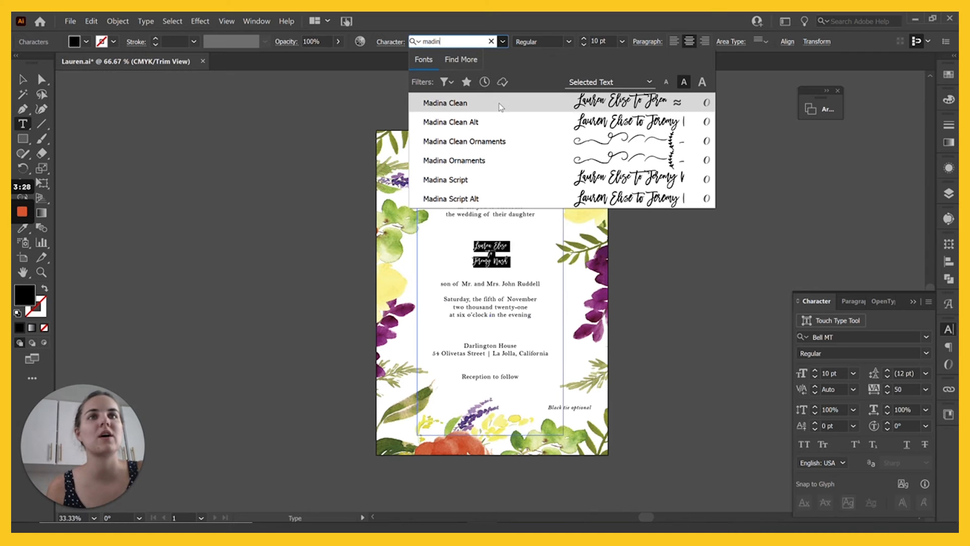
left_click(445, 103)
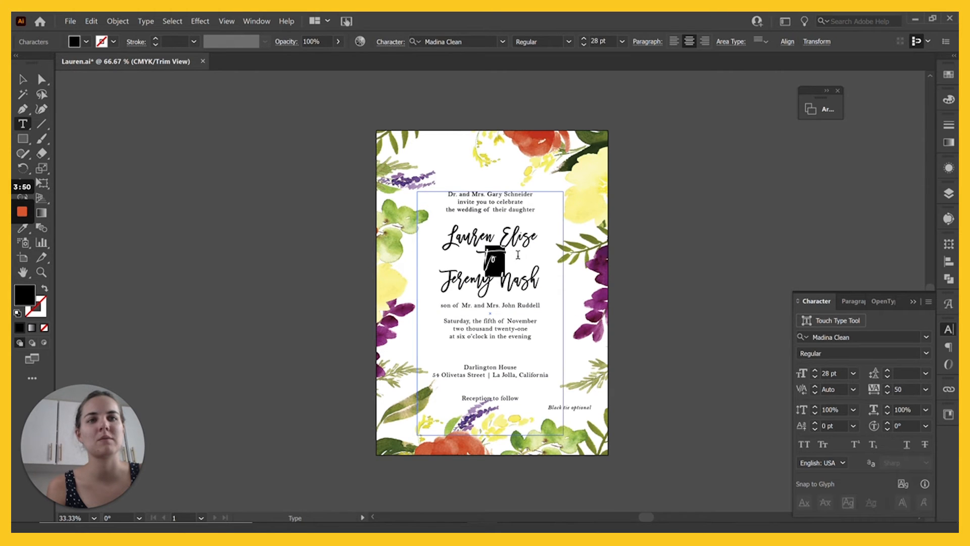
left_click(584, 45)
type("22")
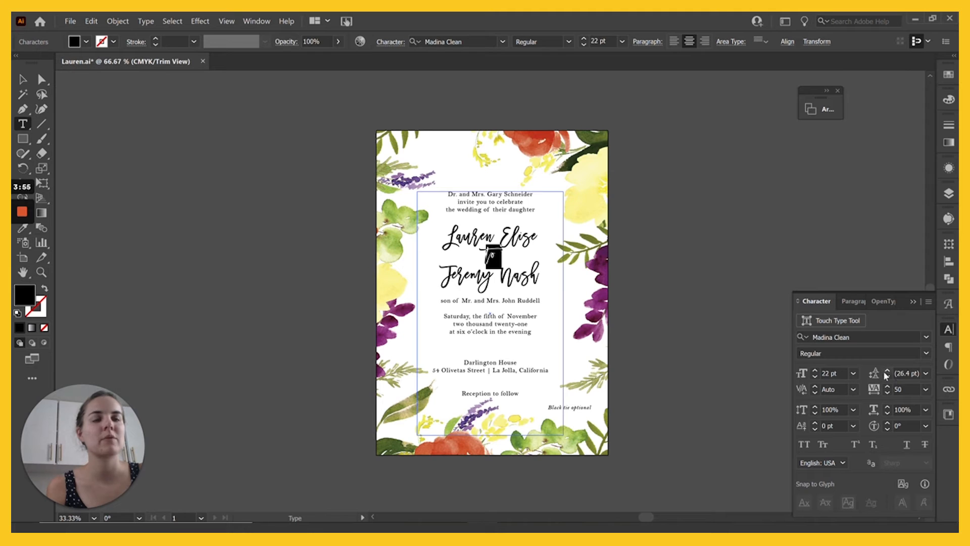
left_click(887, 373)
type("m")
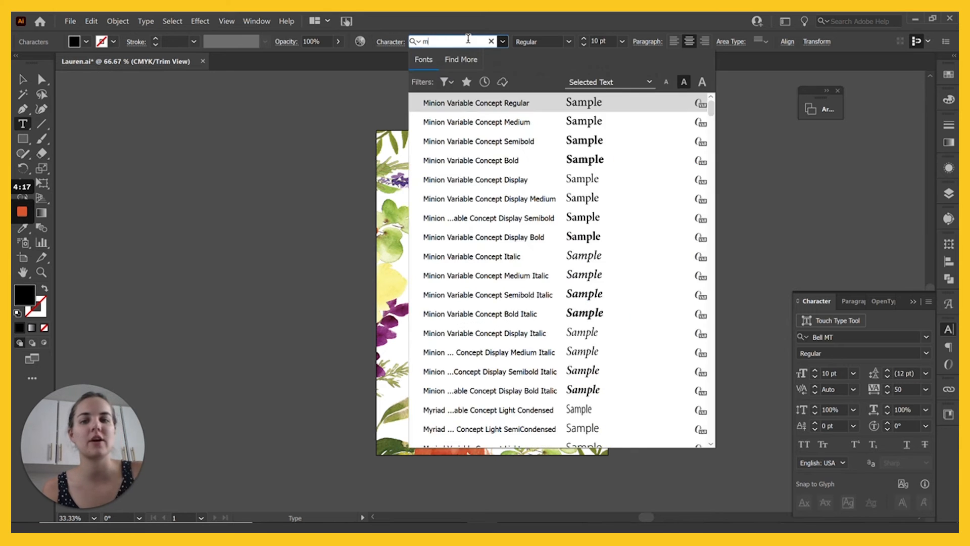
Give the venue name Darlington House the Madina script font.
type("ad")
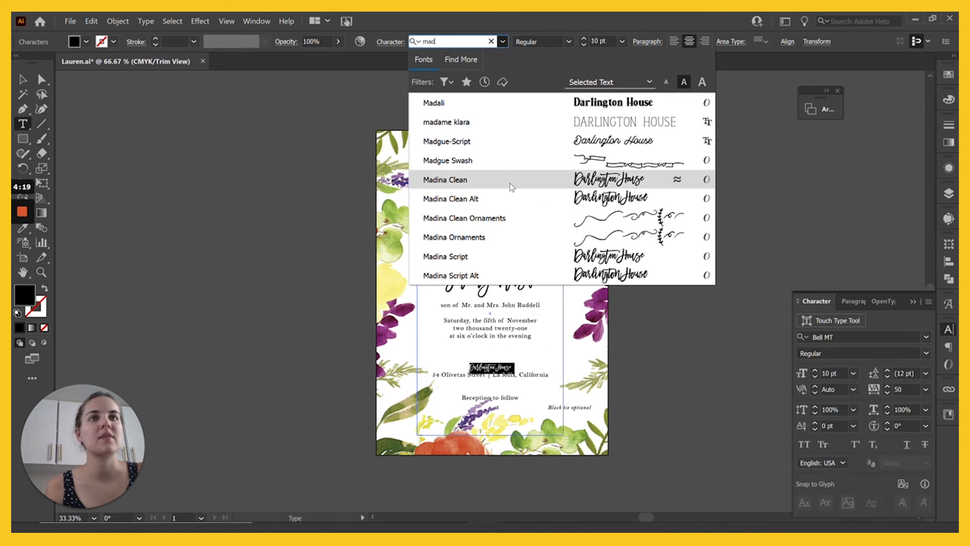
left_click(444, 180)
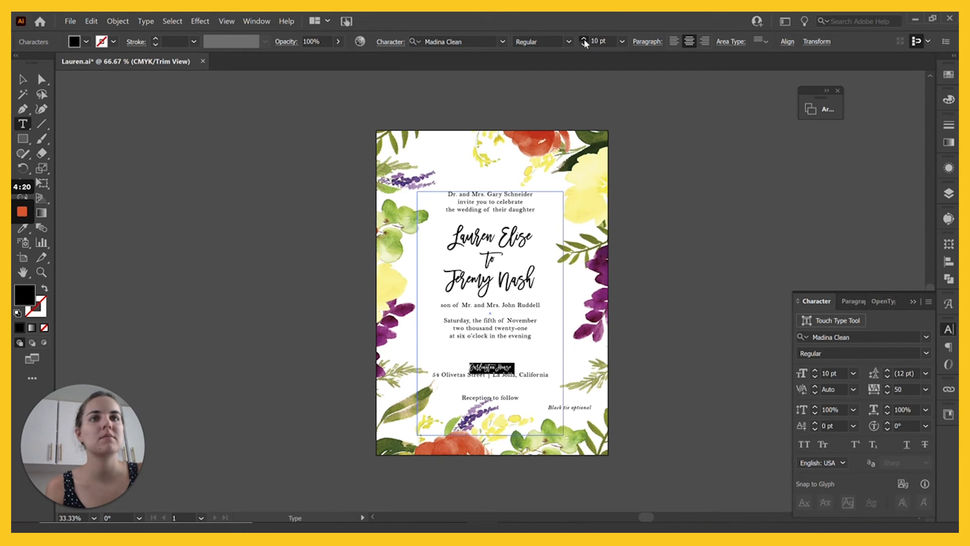
Enlarge the venue name, set the address leading to 21 pt and select the La Jolla, California line.
left_click(583, 39)
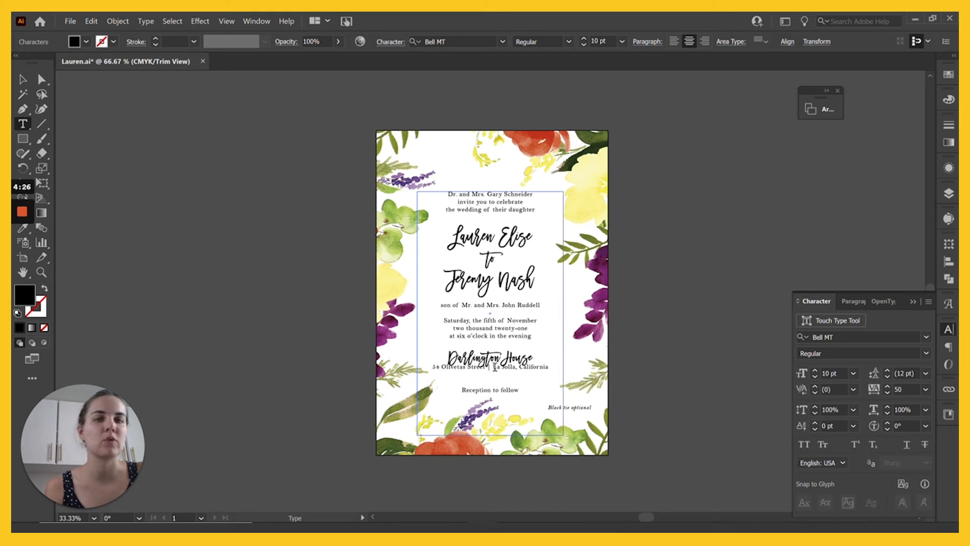
left_click(854, 388)
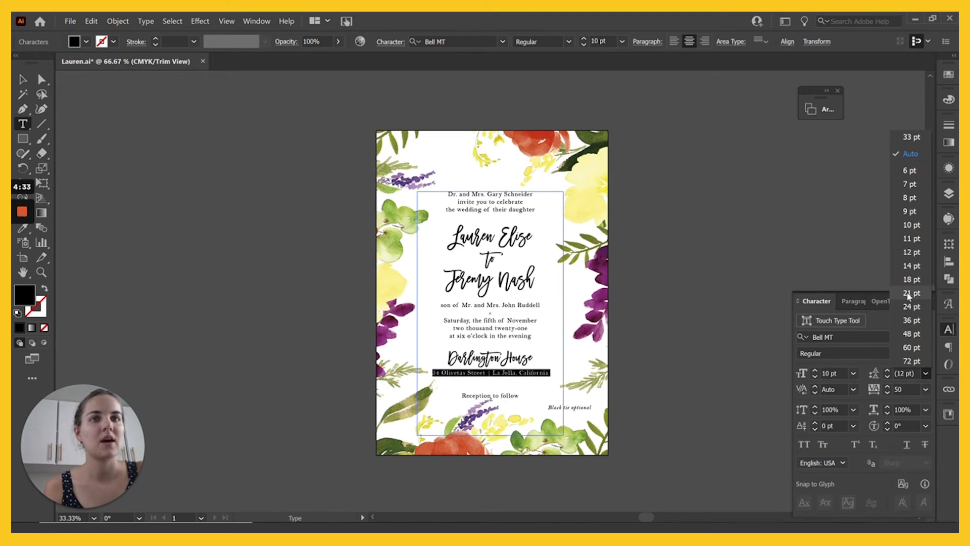
left_click(911, 293)
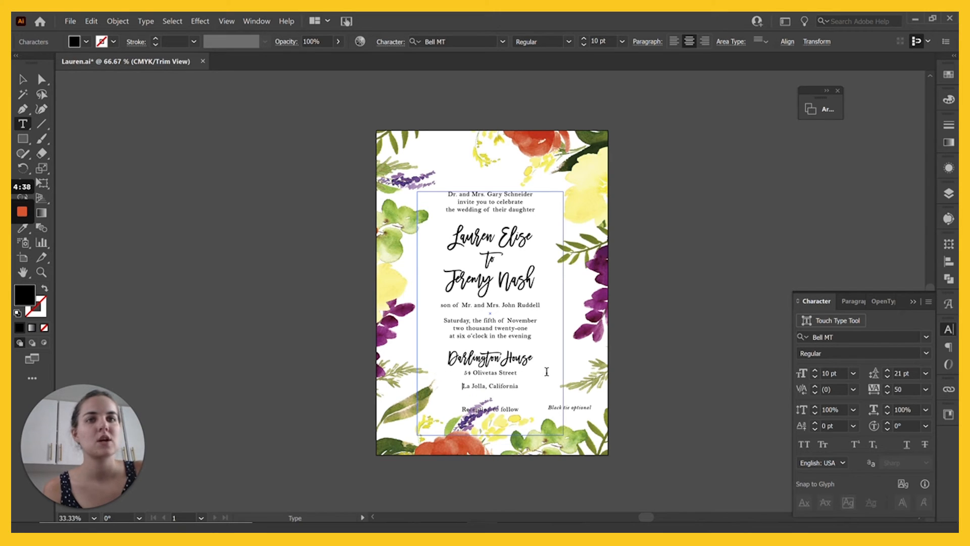
triple_click(492, 385)
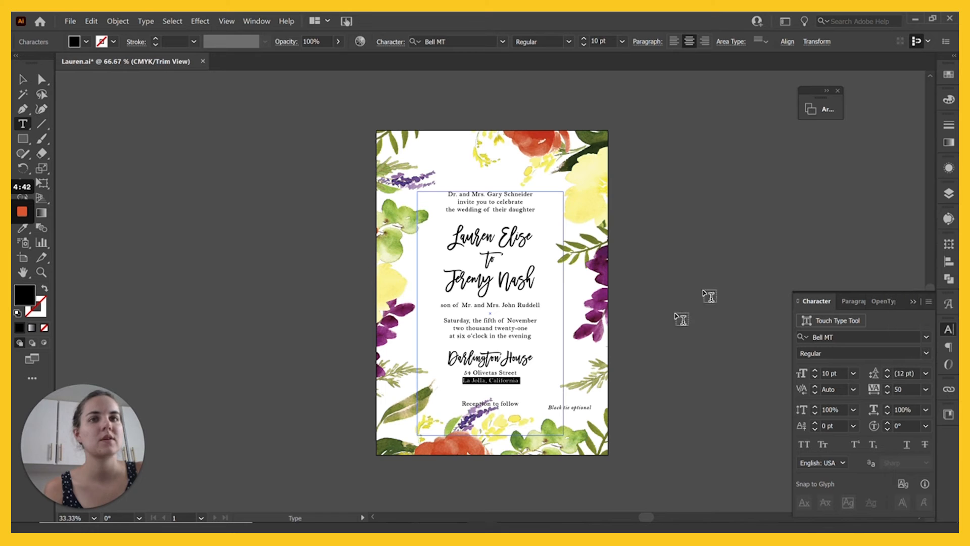
double_click(489, 403)
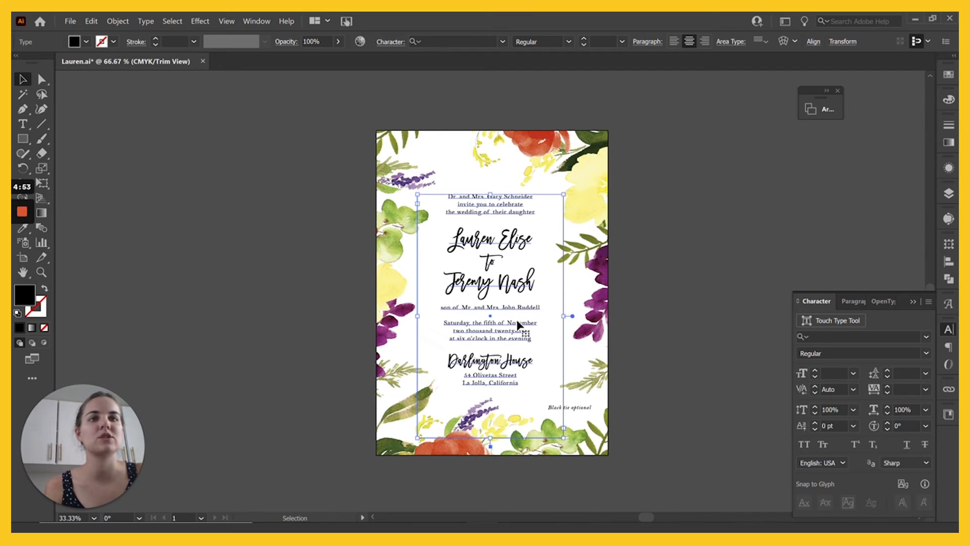
mouse_move(680, 283)
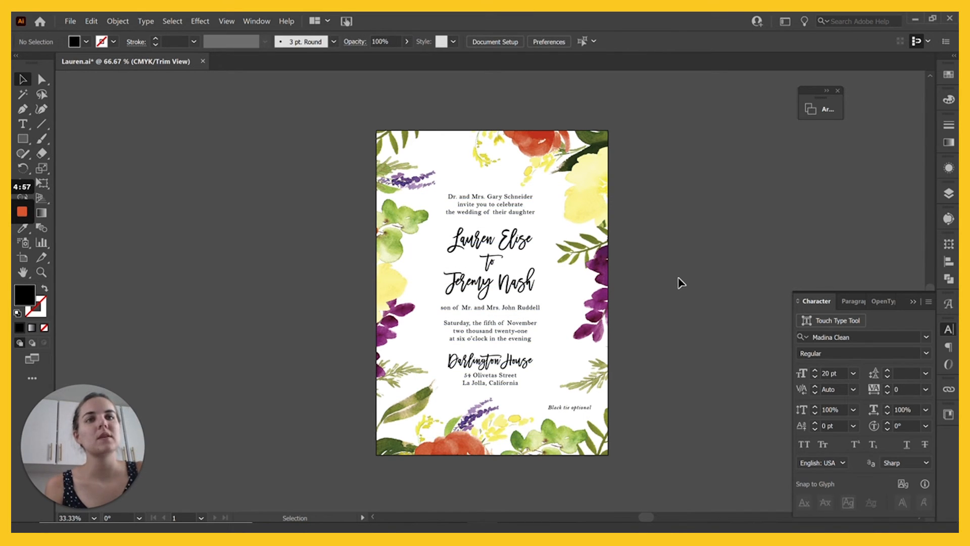
mouse_move(488, 225)
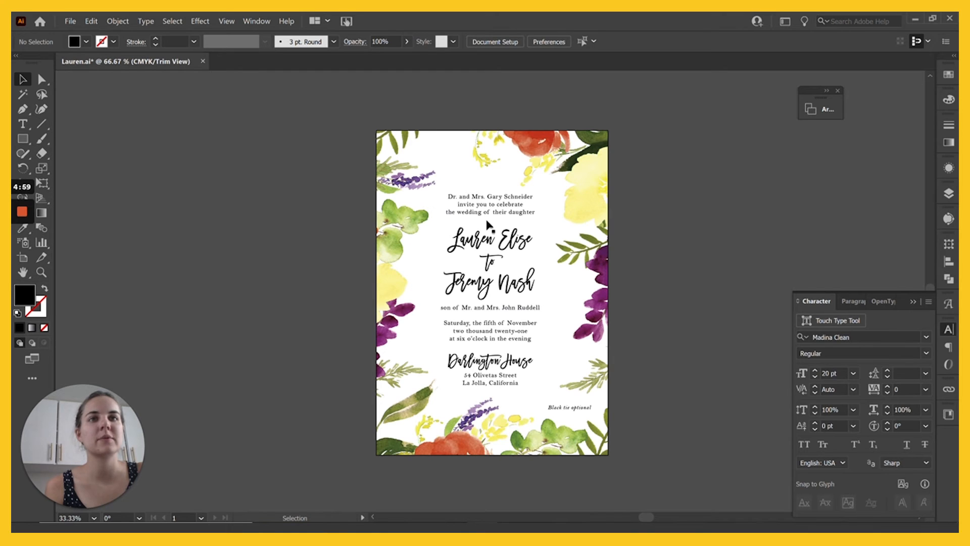
mouse_move(490, 227)
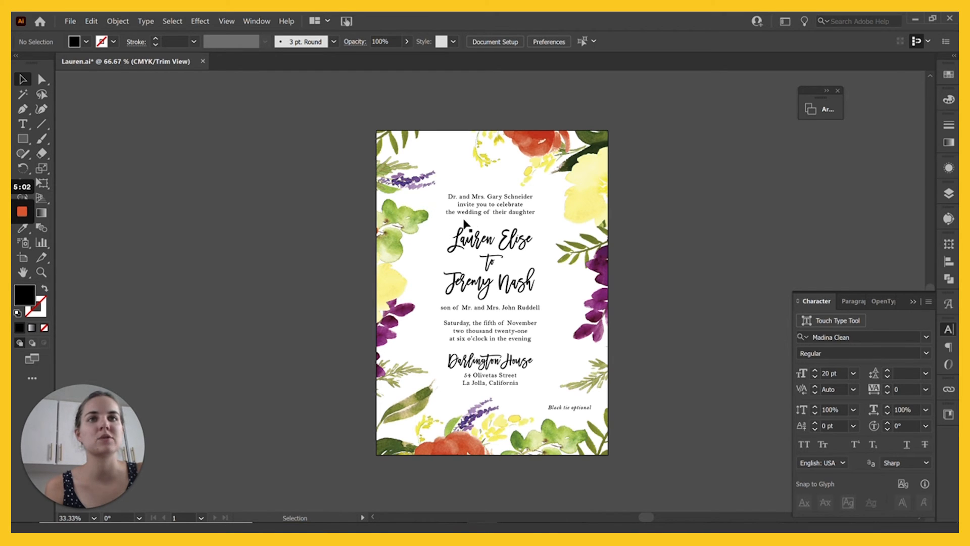
mouse_move(488, 319)
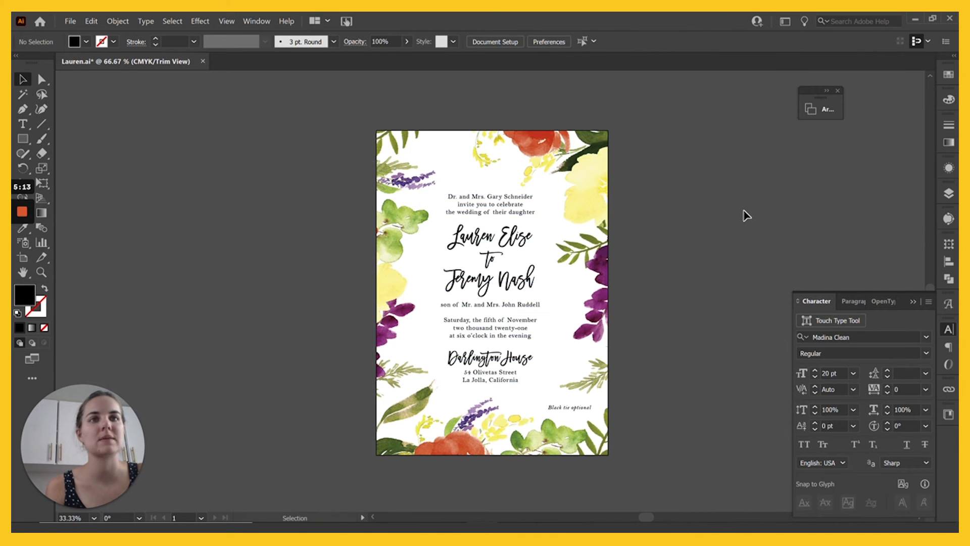
left_click(24, 123)
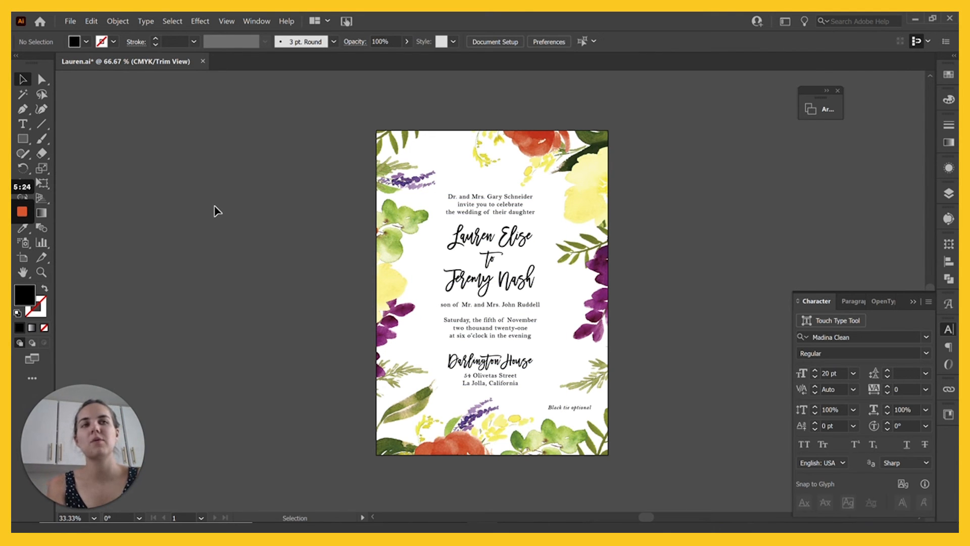
mouse_move(567, 295)
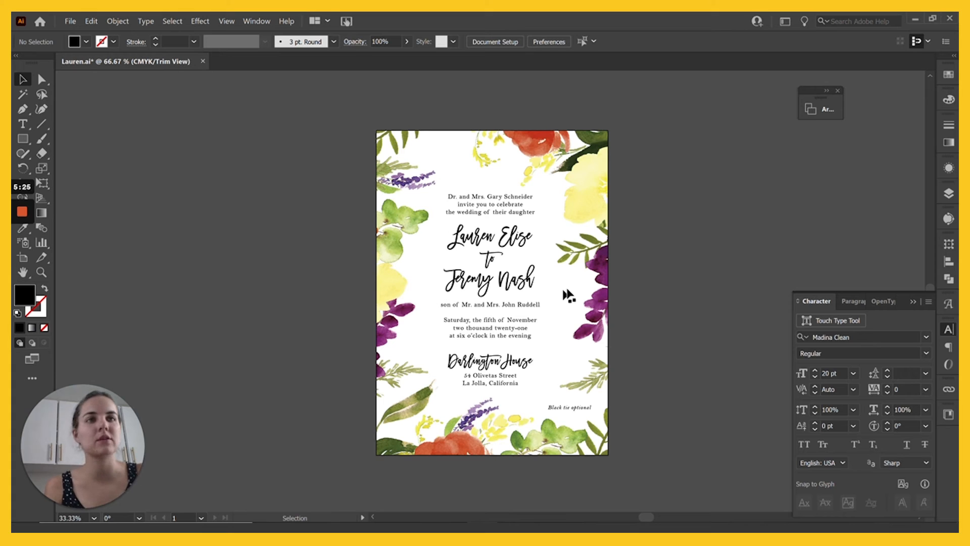
left_click(569, 297)
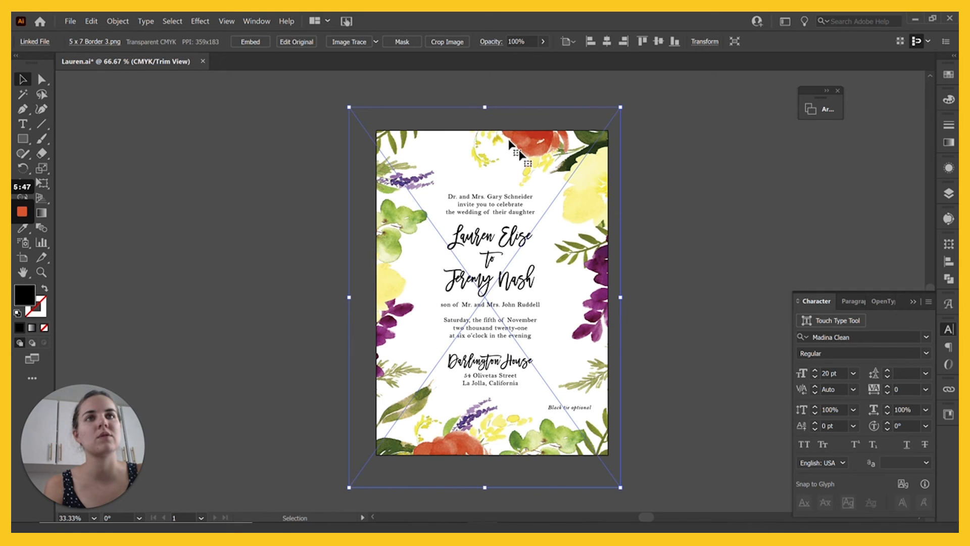
mouse_move(442, 308)
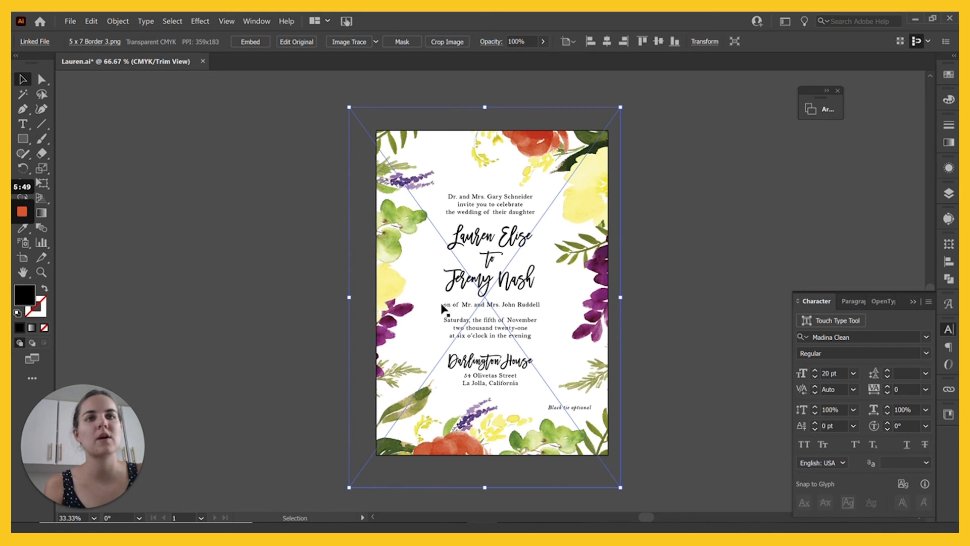
mouse_move(486, 129)
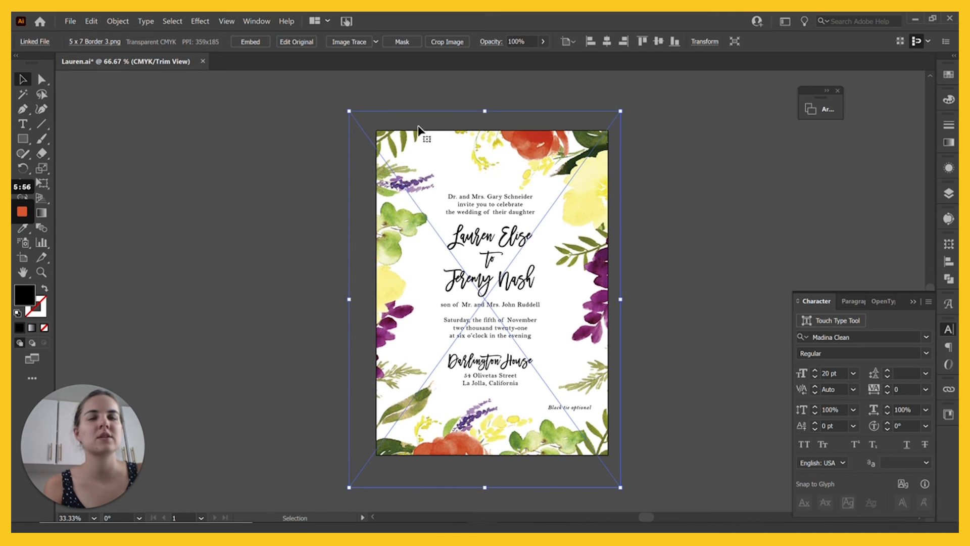
Place the Dark Split Leaf image from the Clip Art folder into the invitation.
left_click(670, 210)
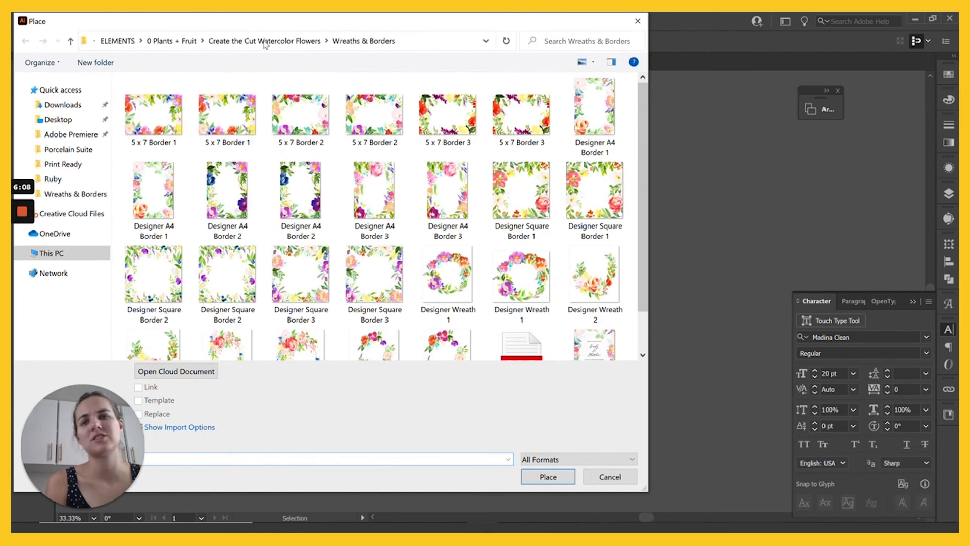
left_click(265, 40)
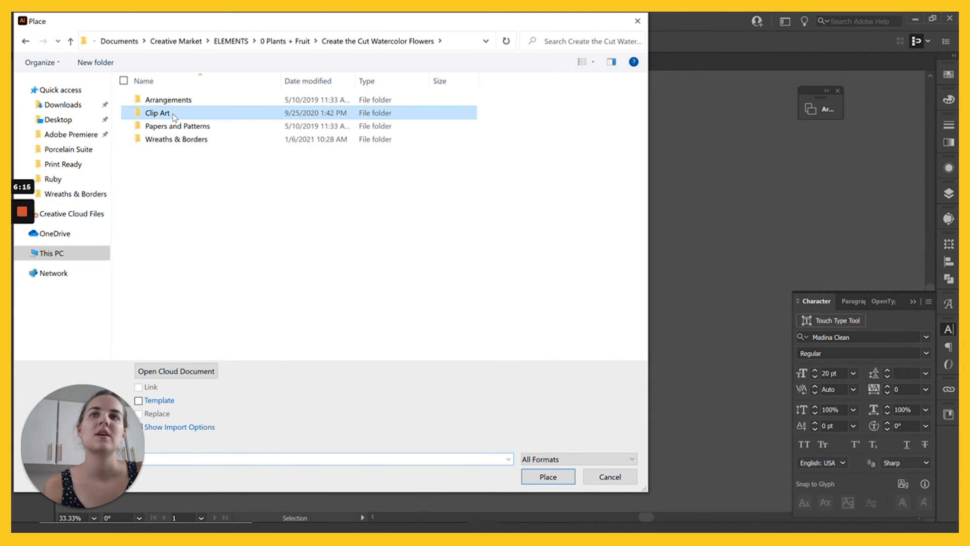
double_click(157, 112)
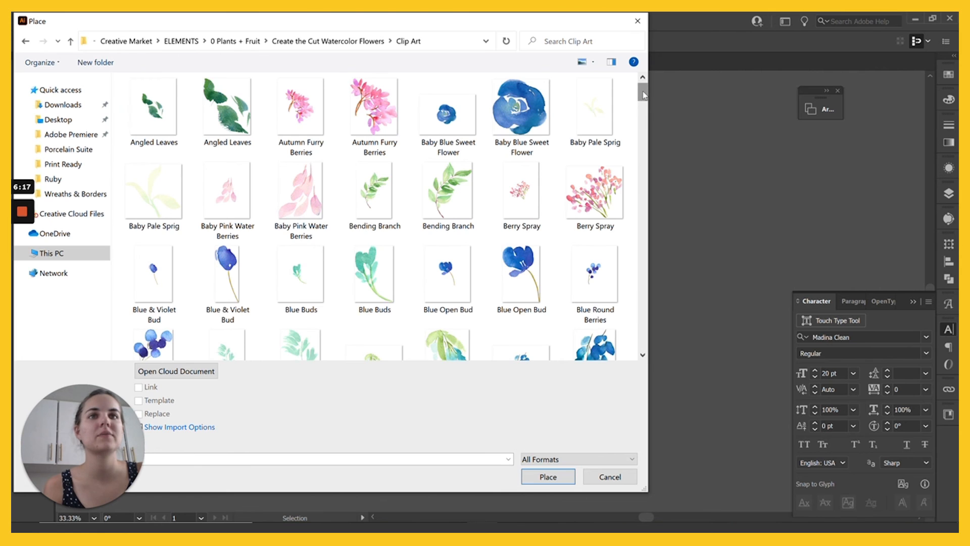
scroll("down", 3)
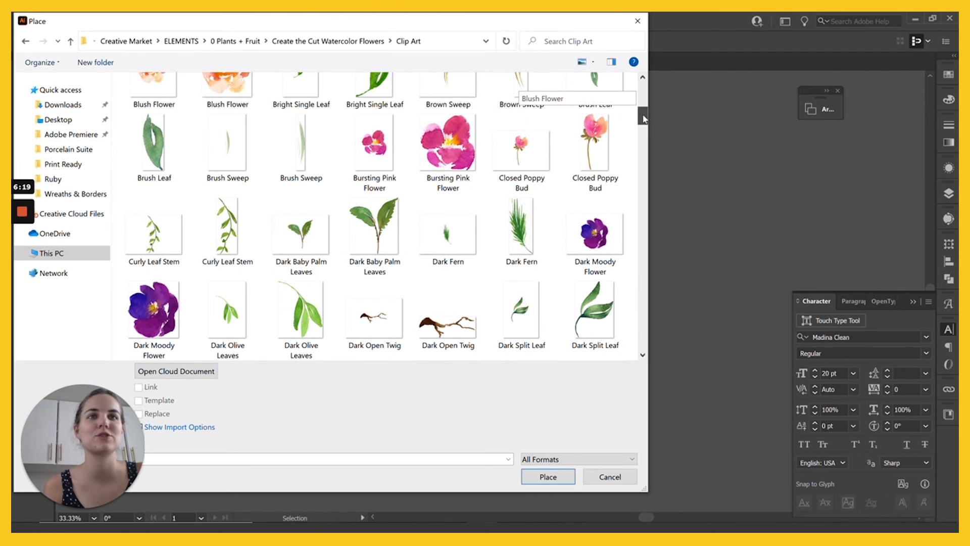
left_click(594, 313)
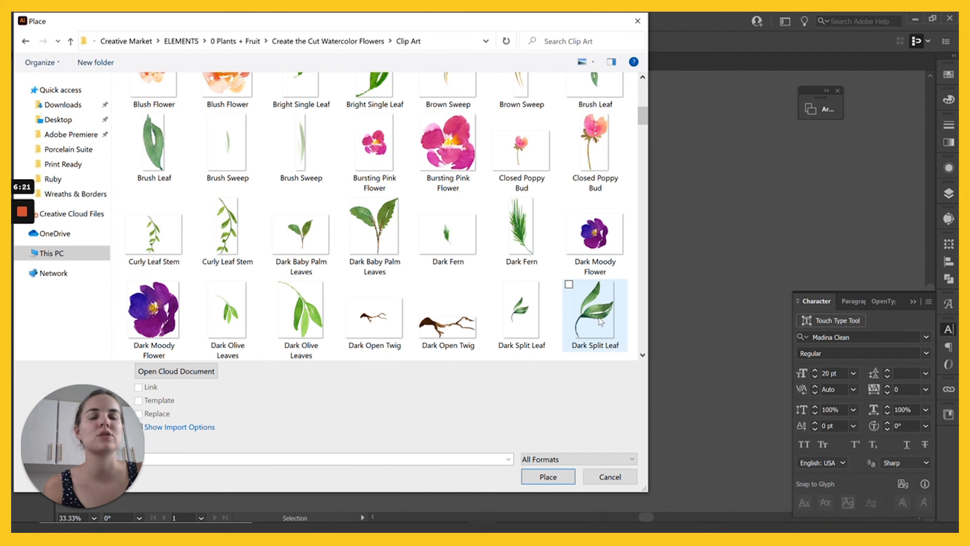
left_click(547, 476)
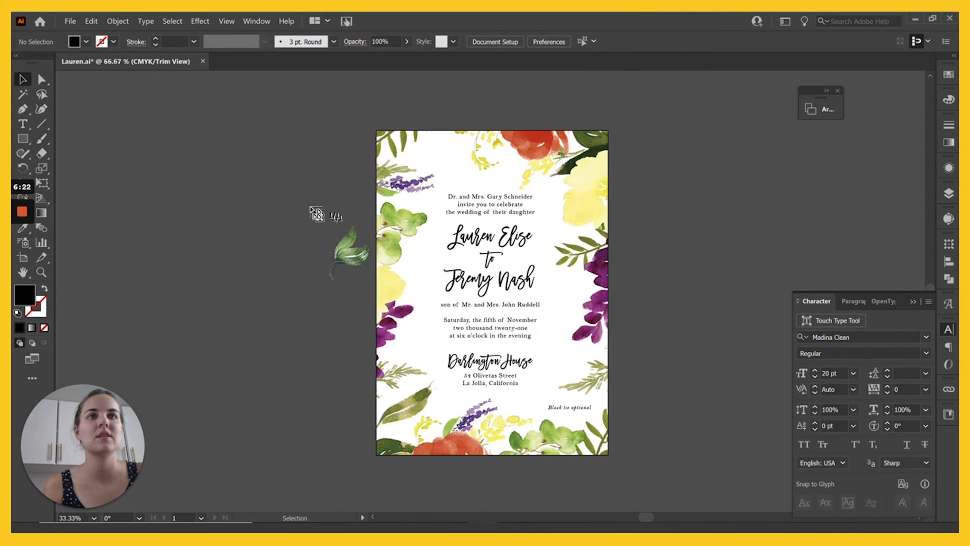
Drop the leaf near the card's top-left corner and adjust its layering with Arrange.
left_click_drag(346, 250, 310, 236)
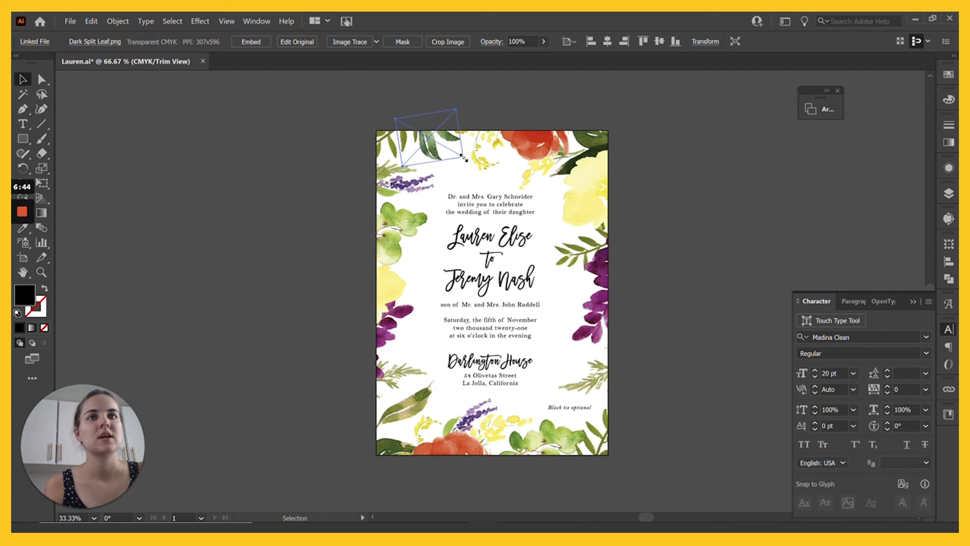
right_click(433, 143)
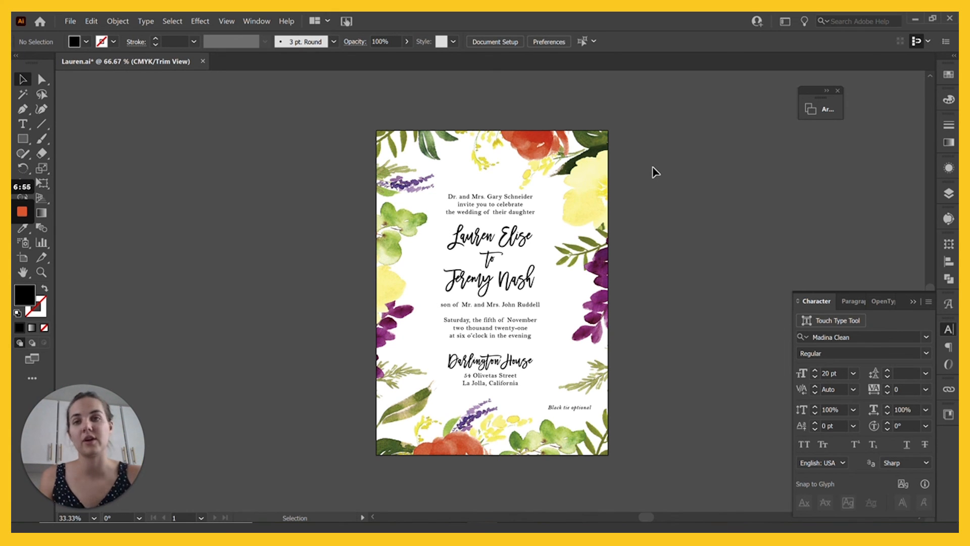
mouse_move(679, 204)
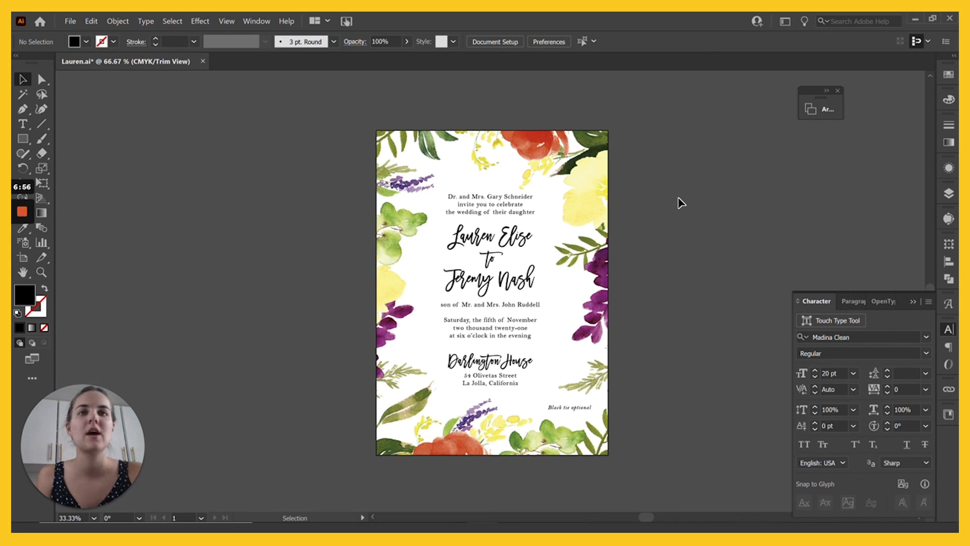
mouse_move(449, 499)
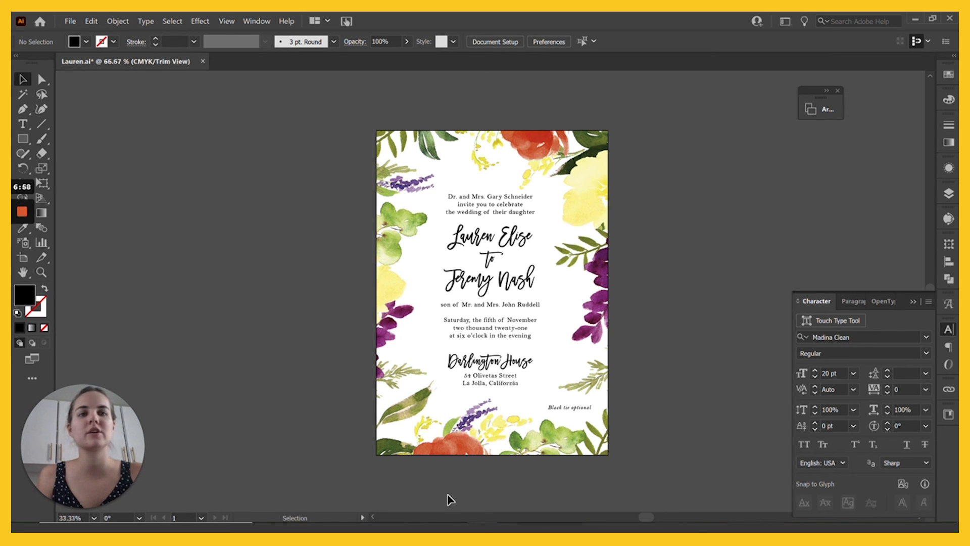
mouse_move(692, 290)
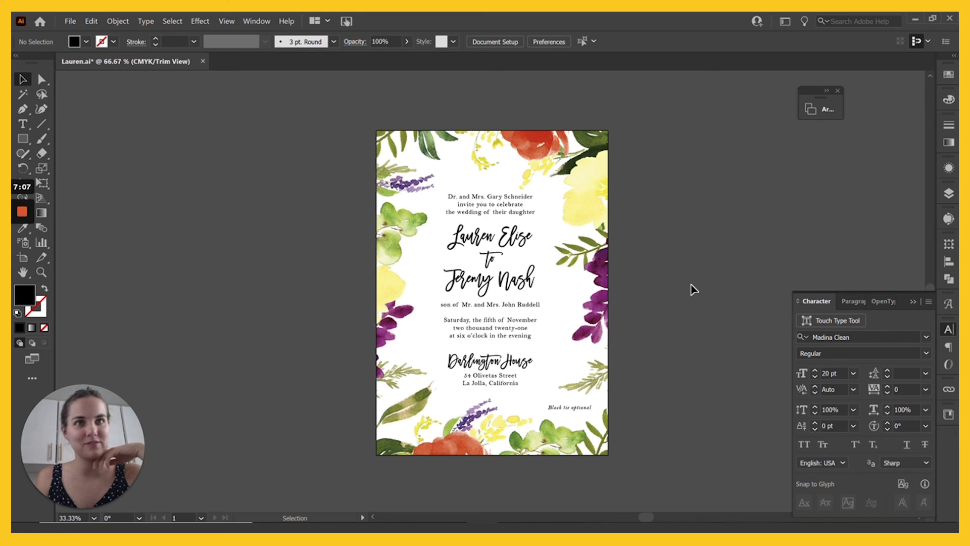
mouse_move(692, 256)
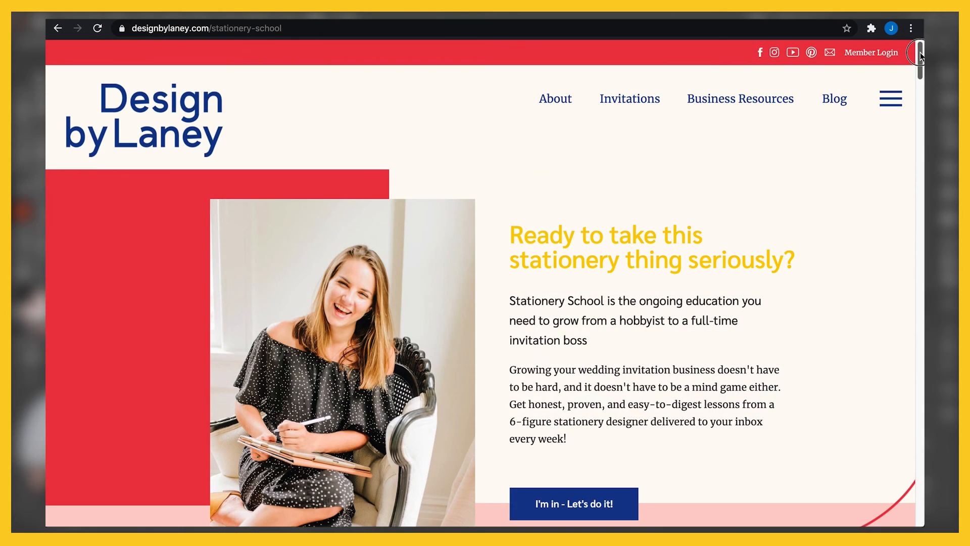
Scroll down the Stationery School page to the meet-your-teacher introduction.
scroll("down", 3)
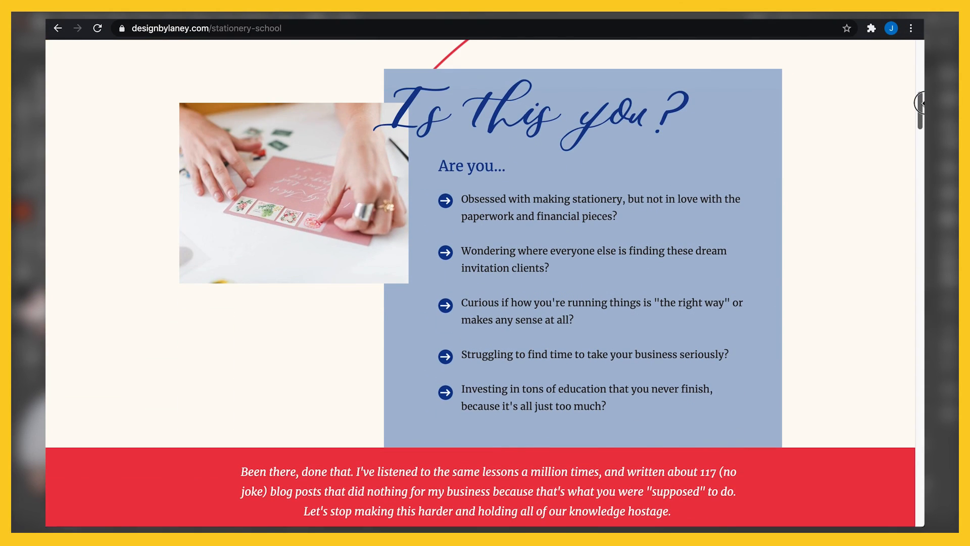
scroll("down", 3)
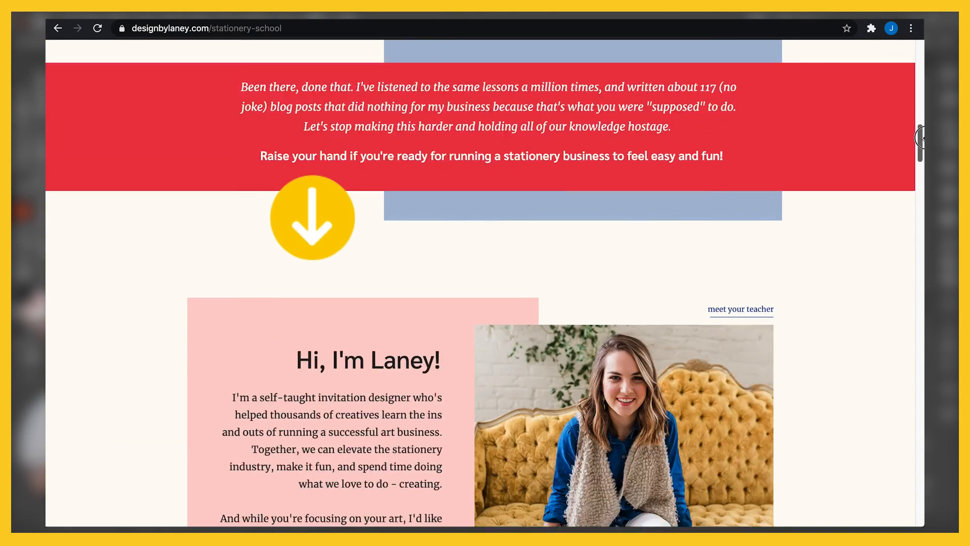
scroll("down", 3)
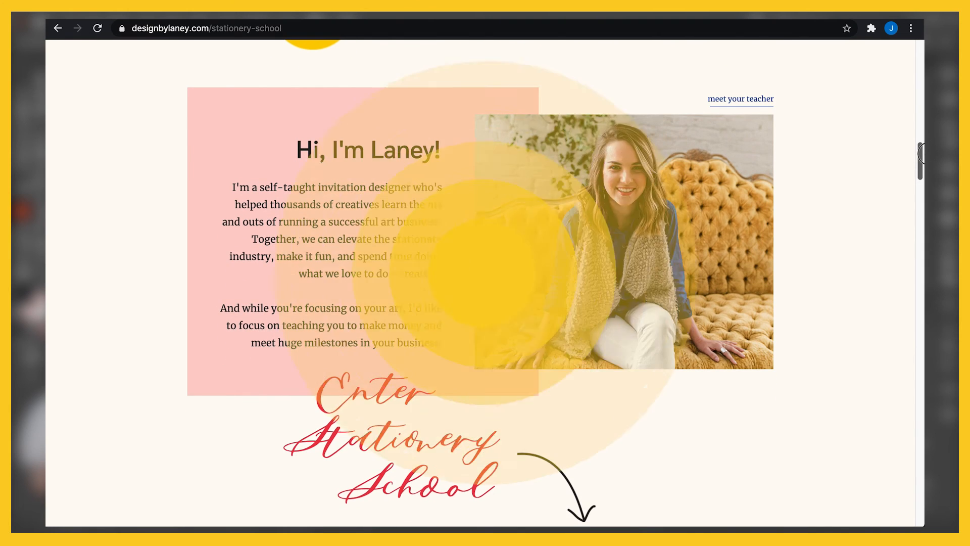